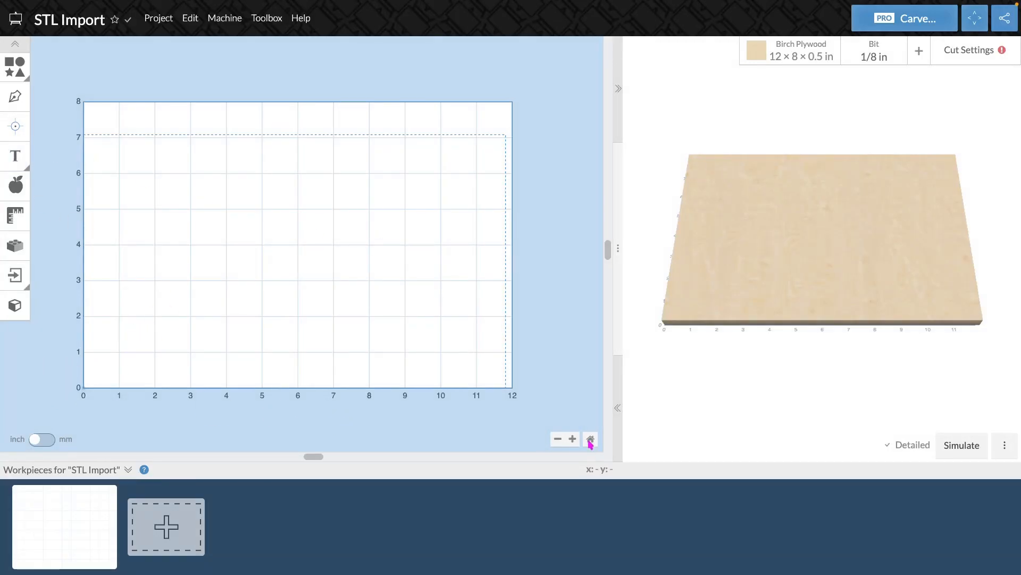
pyautogui.moveTo(458, 371)
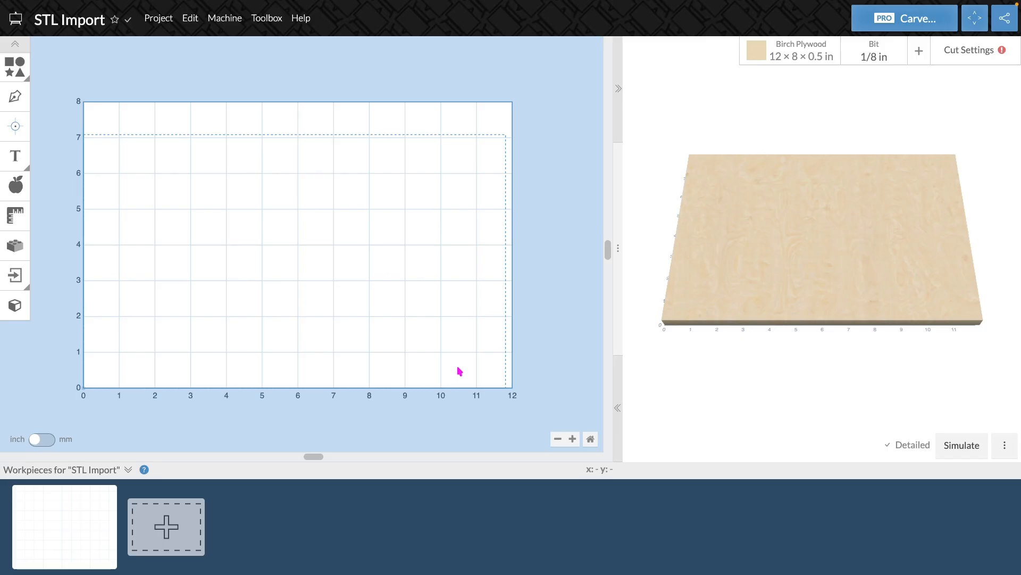
pyautogui.moveTo(442, 357)
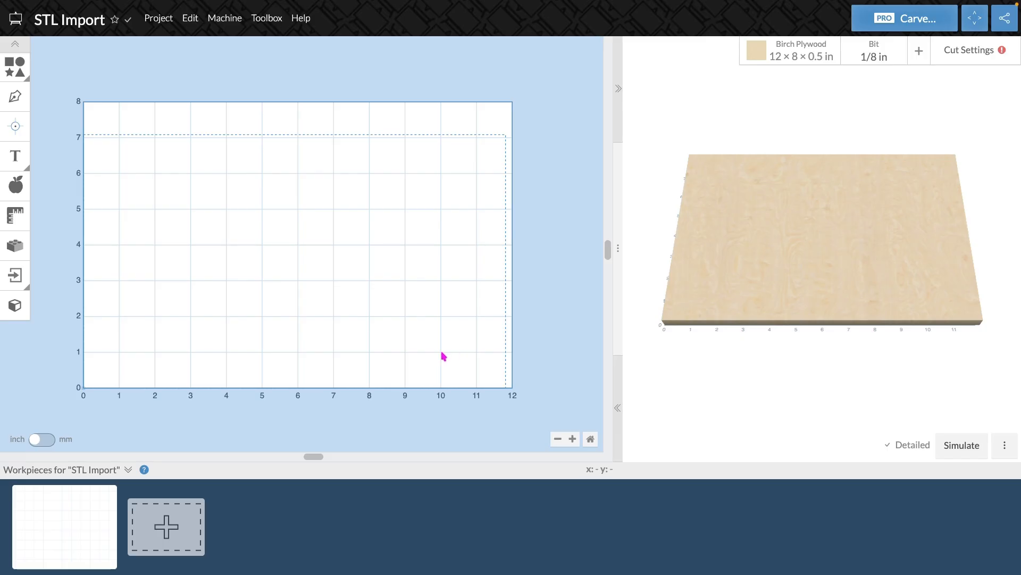
pyautogui.moveTo(201, 96)
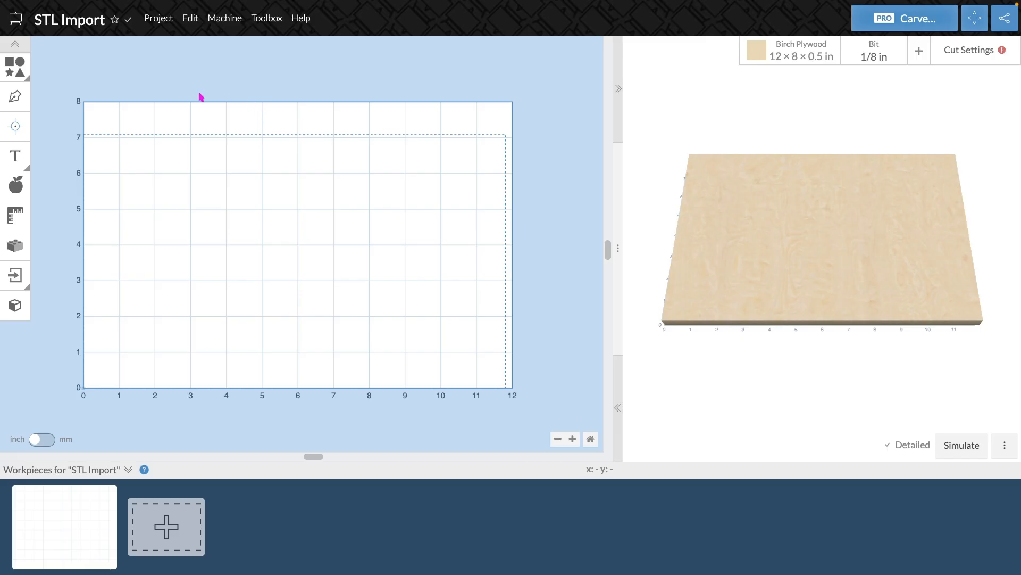
# Glance at the Project menu, then show Easel's import file type options.
pyautogui.click(157, 17)
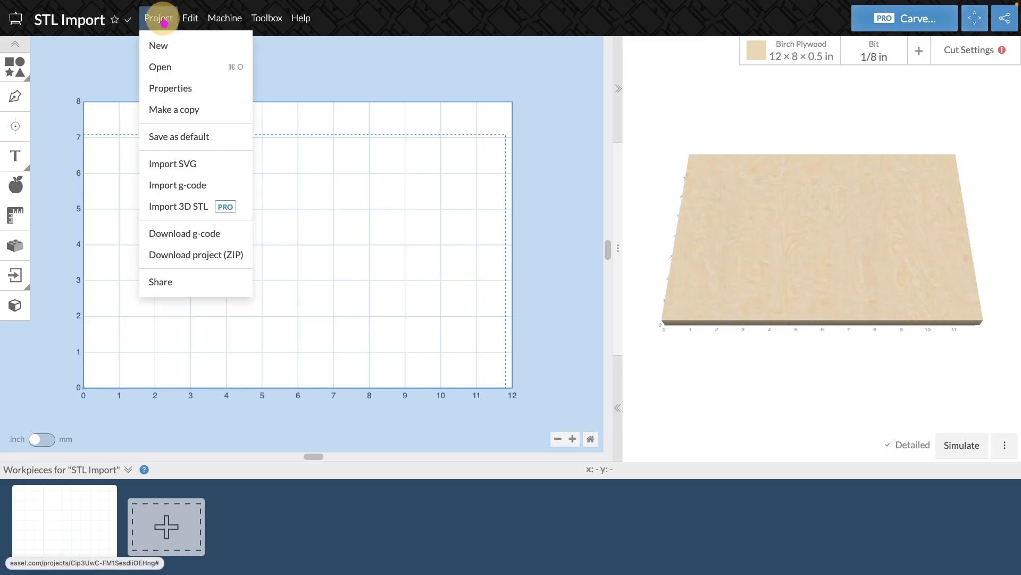
pyautogui.moveTo(177, 205)
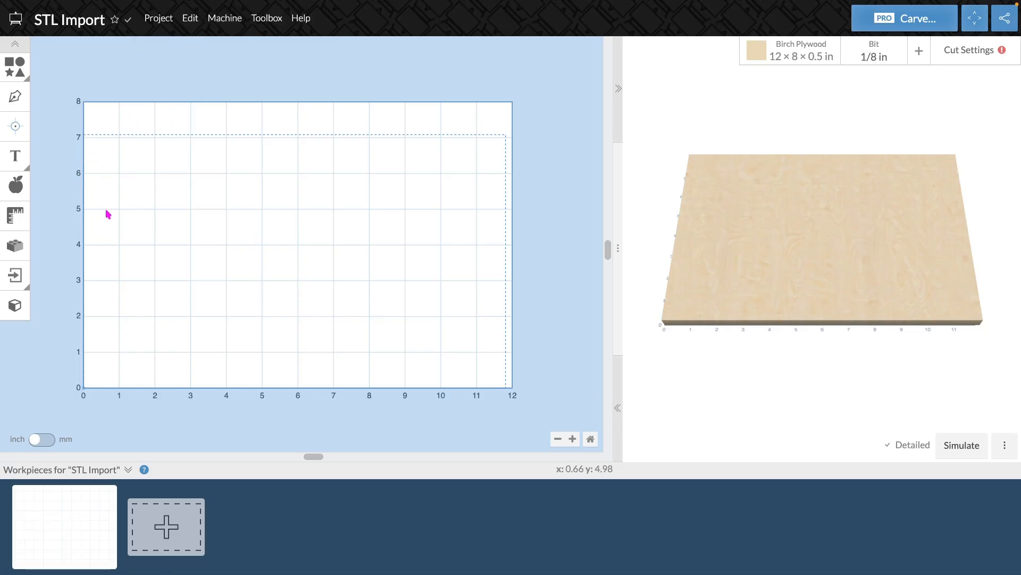
pyautogui.moveTo(14, 275)
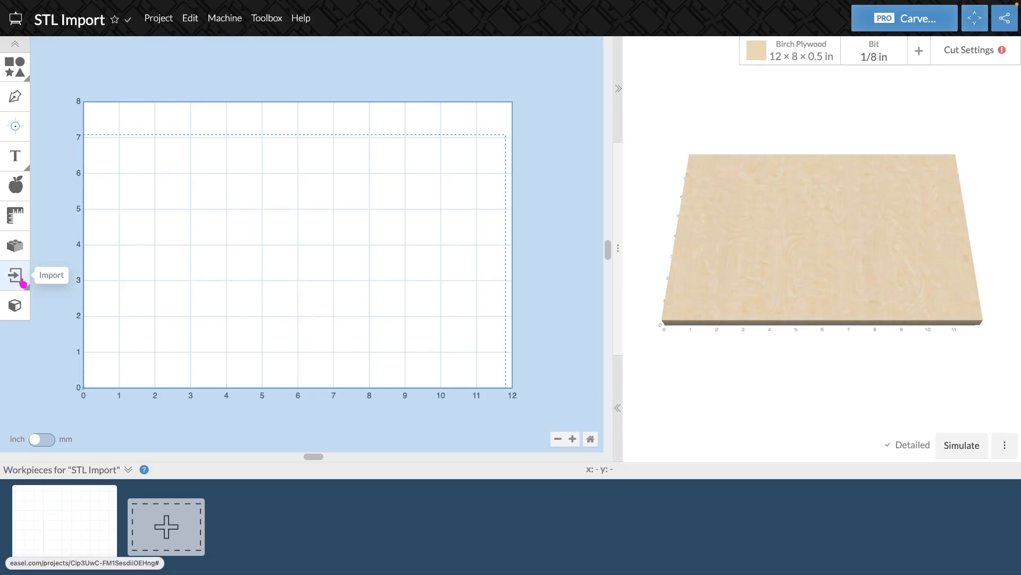
pyautogui.click(15, 275)
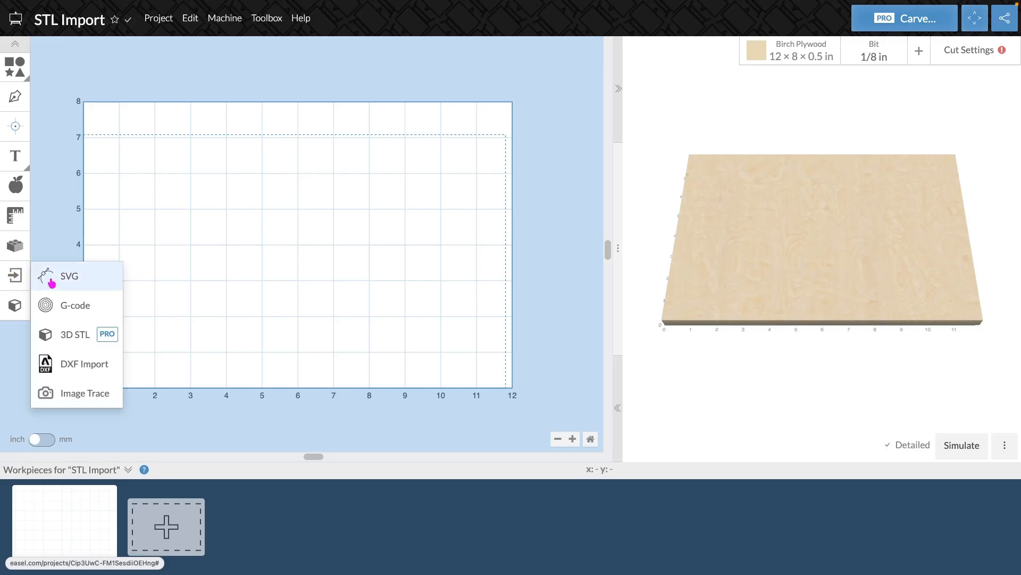
pyautogui.moveTo(90, 326)
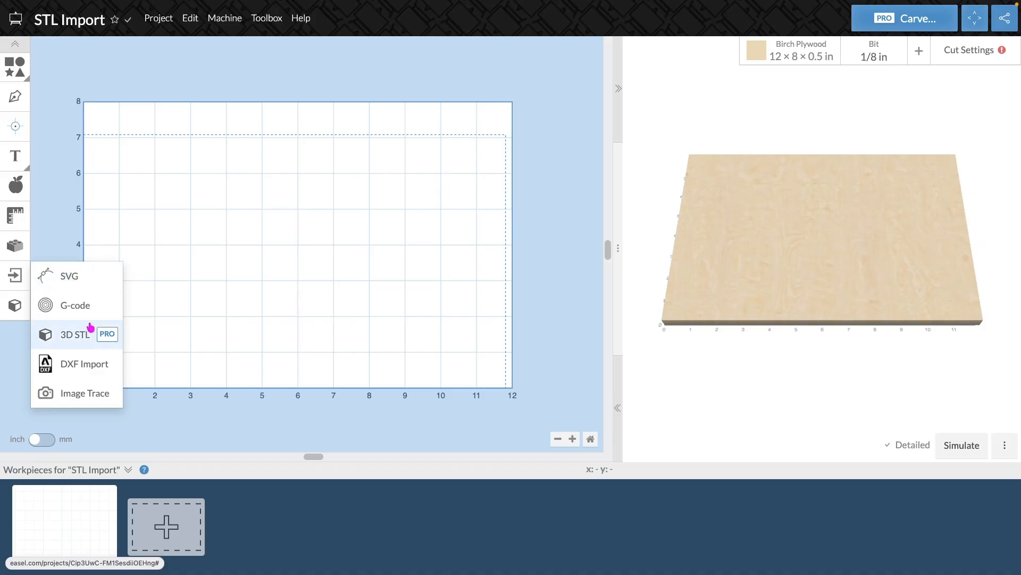
# Import STLImport.stl from Downloads as a 3D STL model.
pyautogui.click(72, 334)
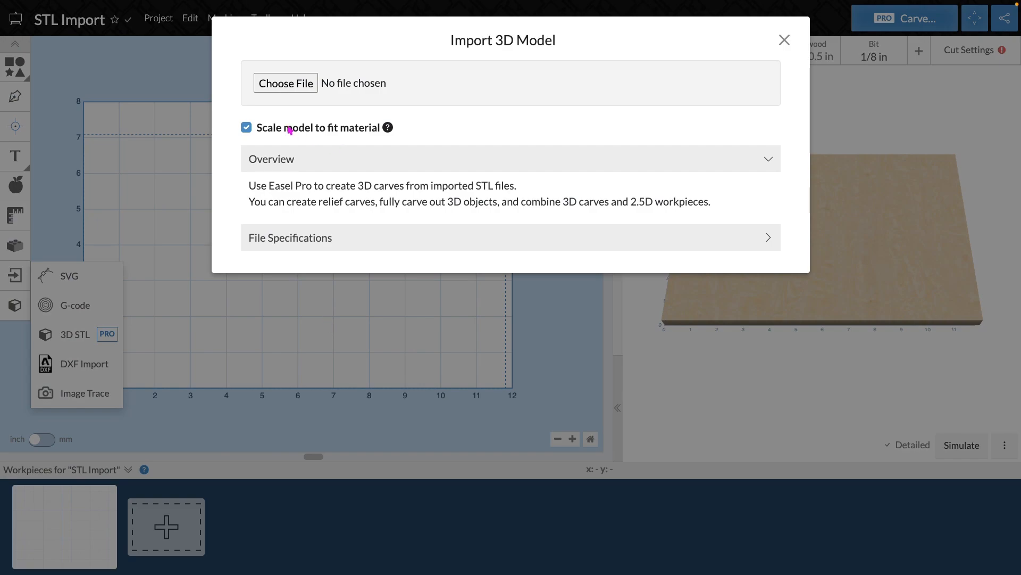
pyautogui.moveTo(271, 145)
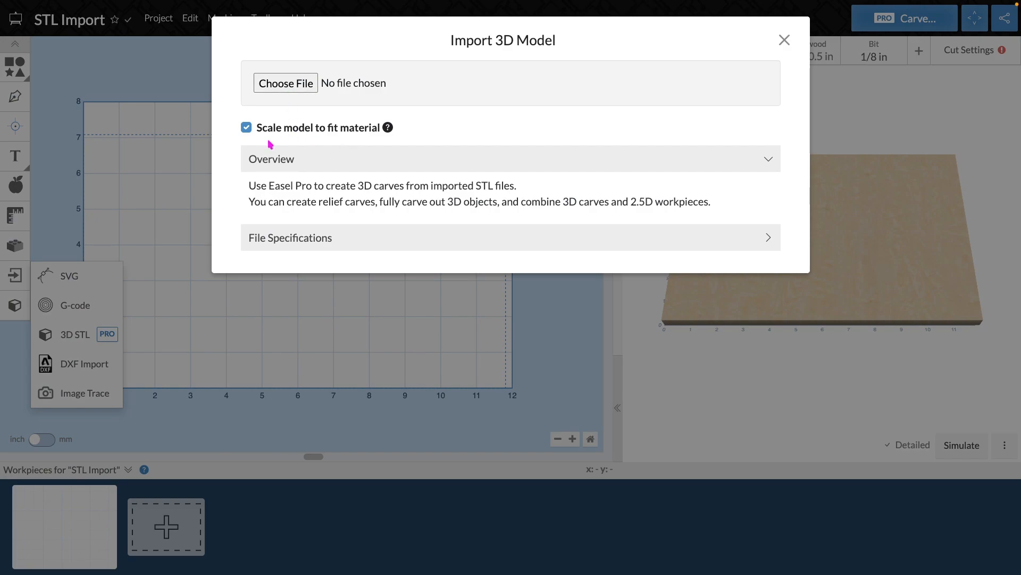
pyautogui.moveTo(359, 143)
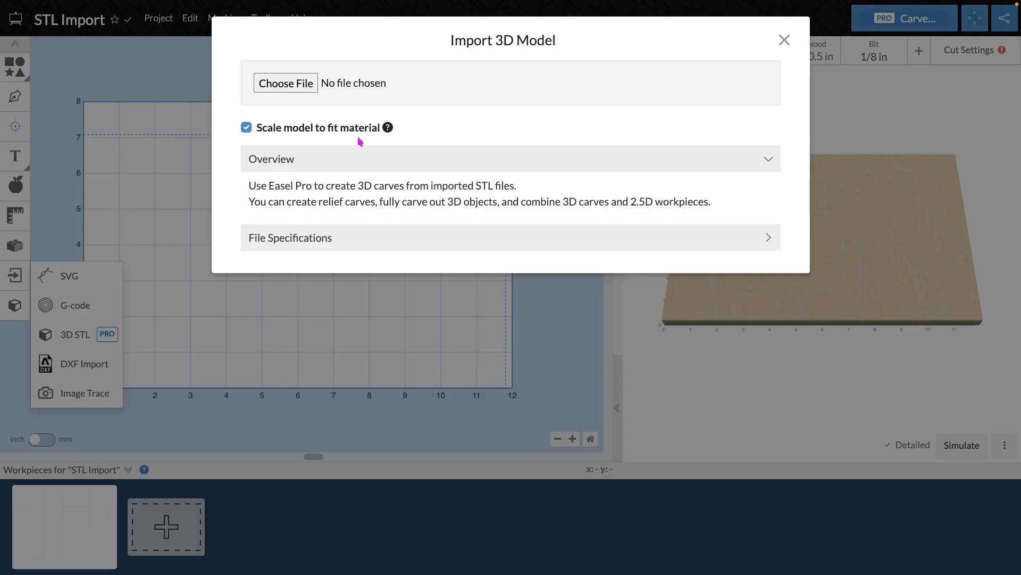
pyautogui.moveTo(319, 147)
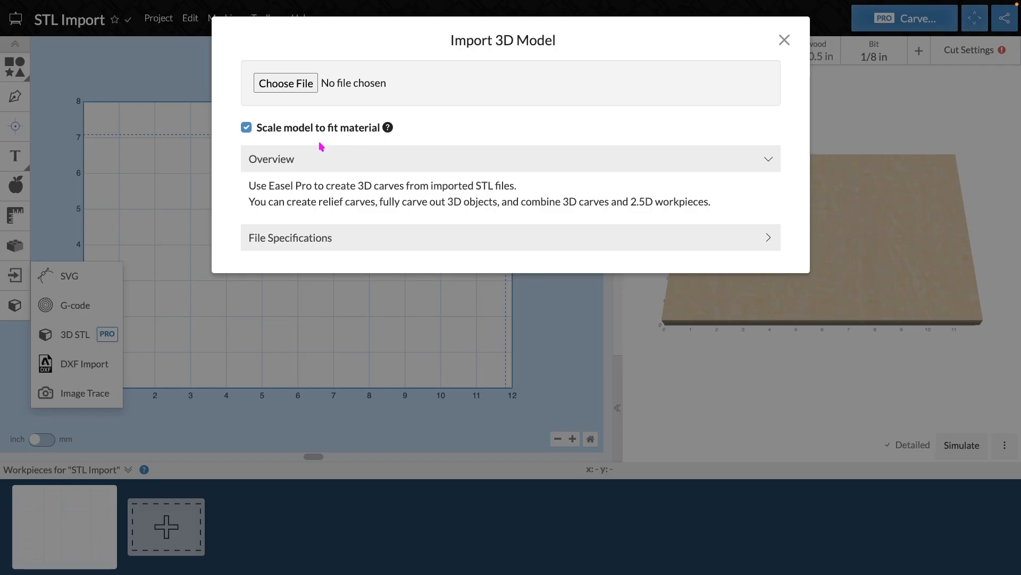
pyautogui.click(285, 83)
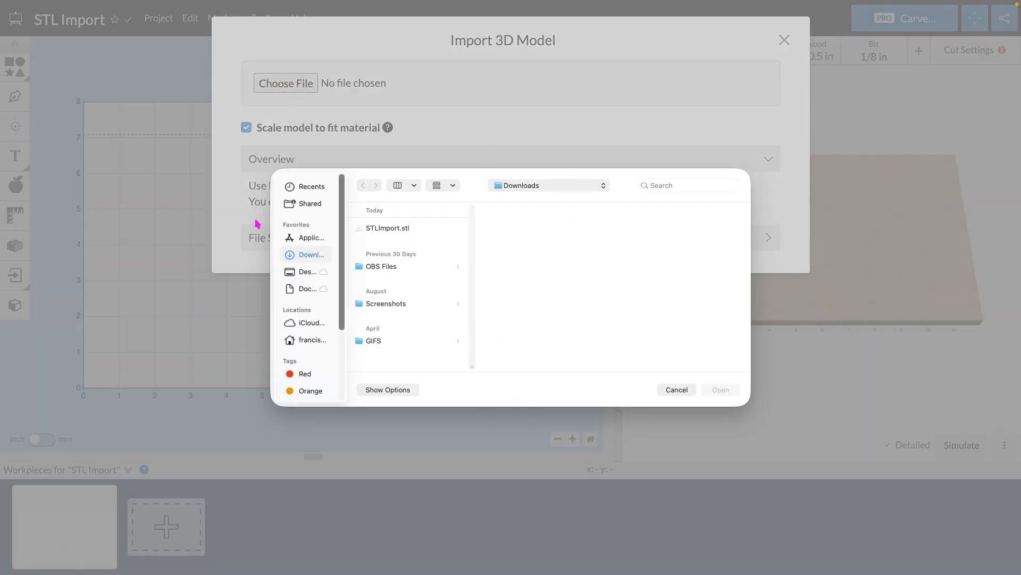
pyautogui.click(388, 228)
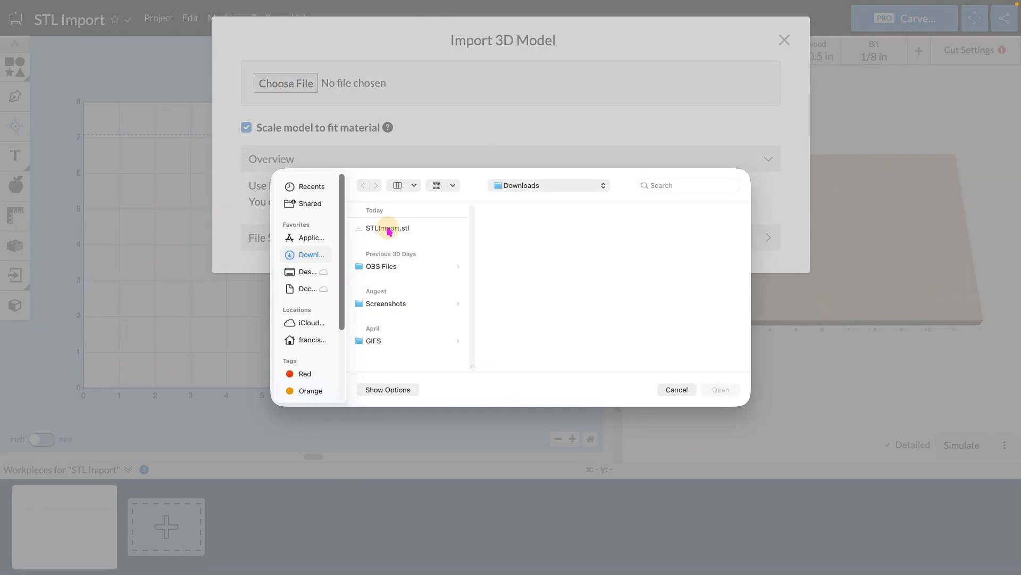
pyautogui.doubleClick(388, 229)
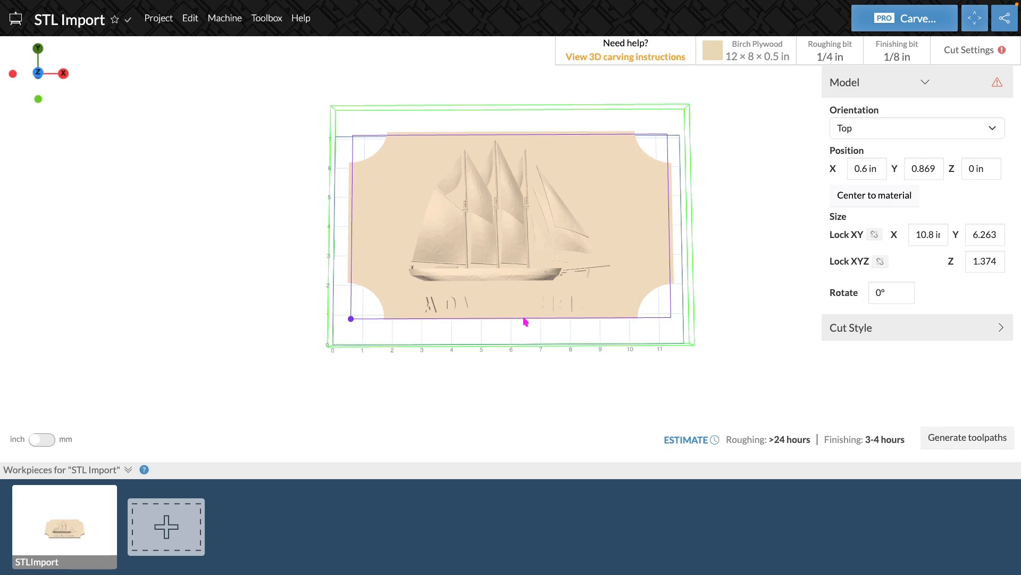
pyautogui.moveTo(586, 307)
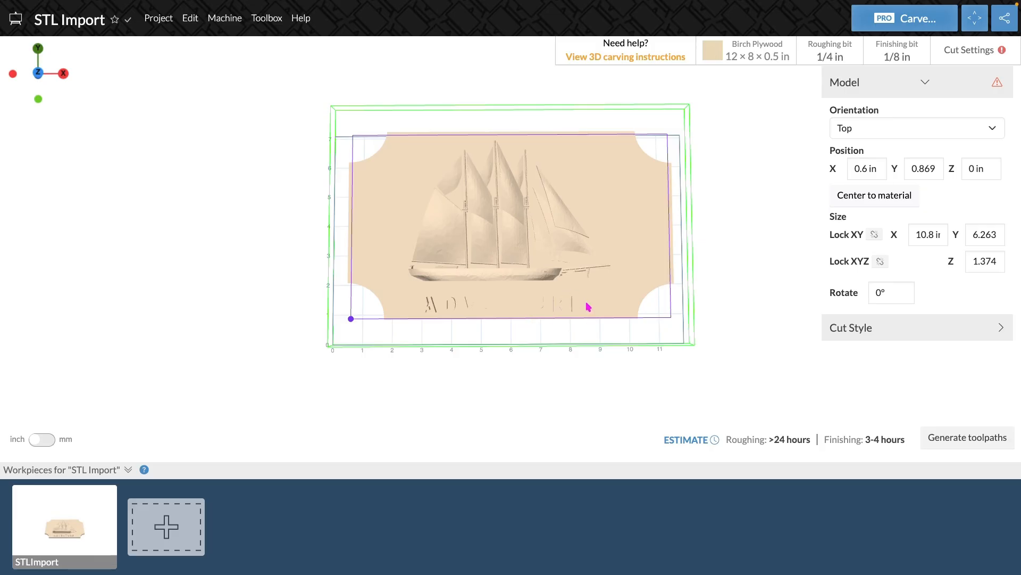